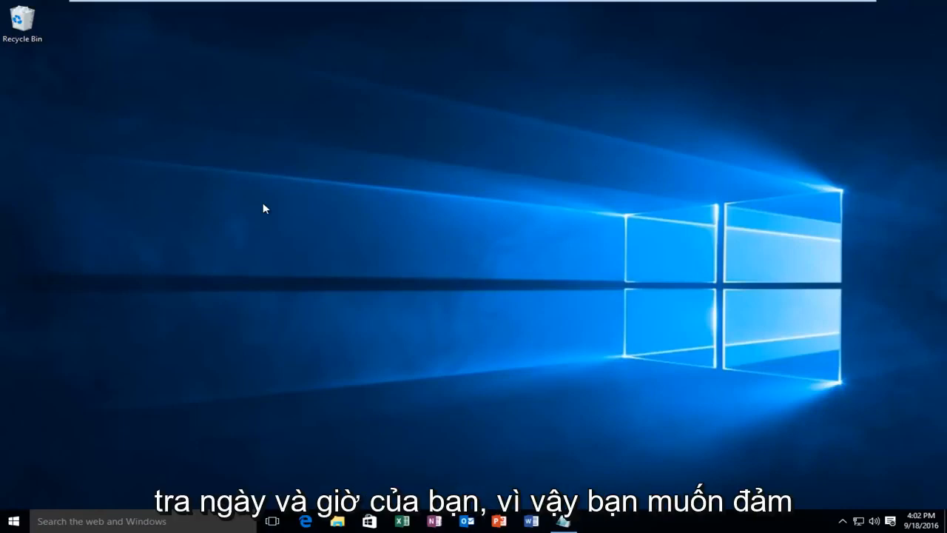
pyautogui.moveTo(163, 408)
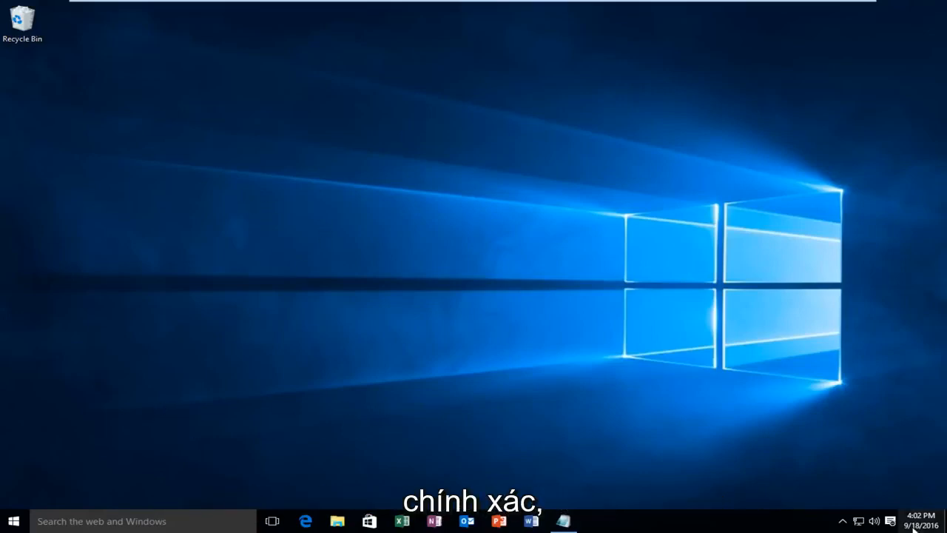
# View the Date & time page confirming 'Set time automatically' is On
pyautogui.click(915, 521)
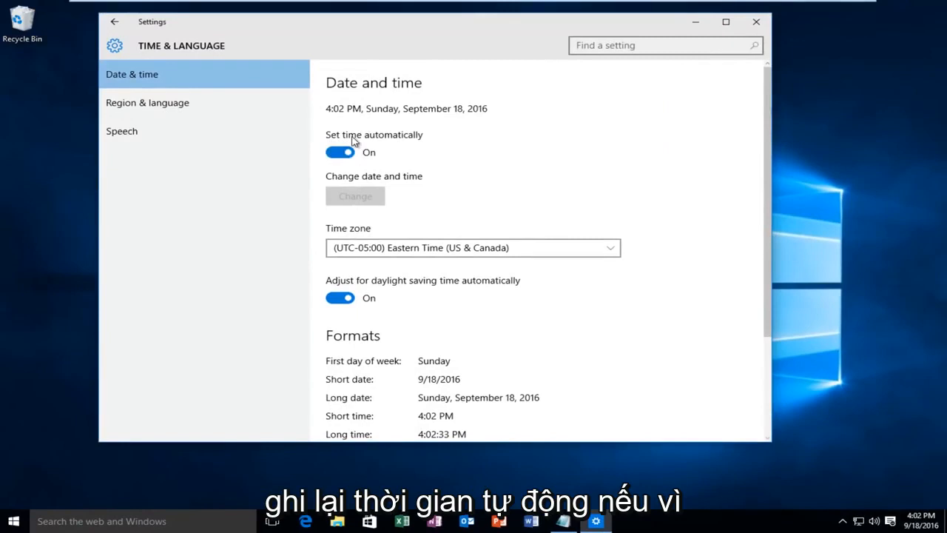
pyautogui.moveTo(358, 183)
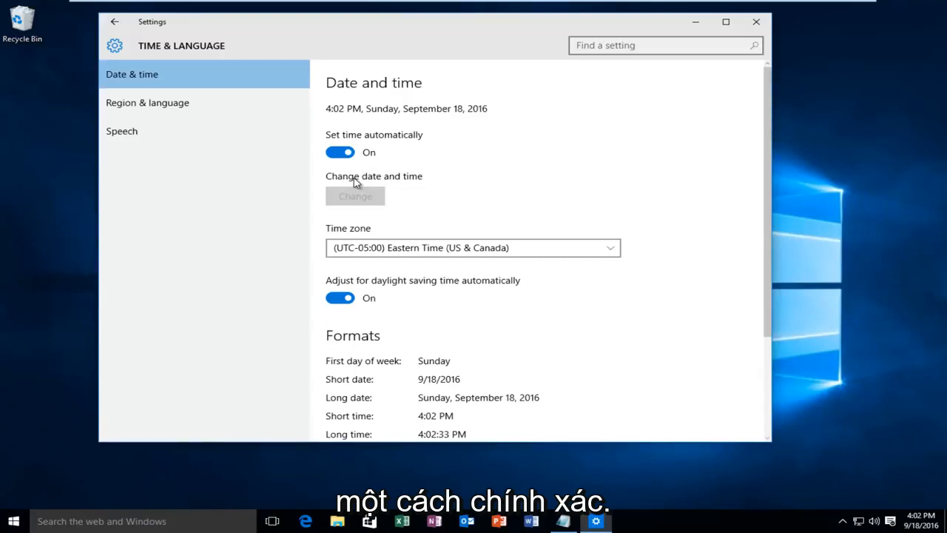
pyautogui.moveTo(436, 137)
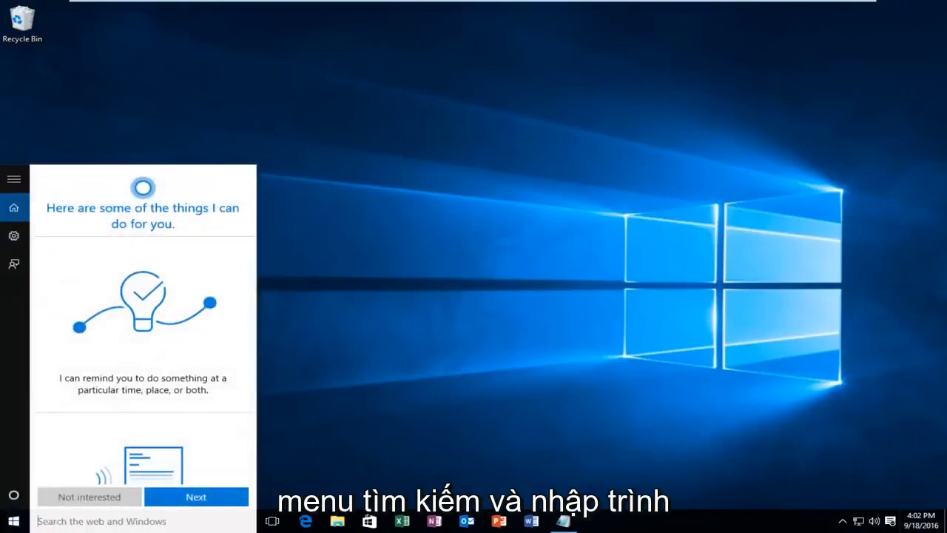
# Search 'network troubleshooter' and launch Identify and repair network problems
pyautogui.write('network trouble')
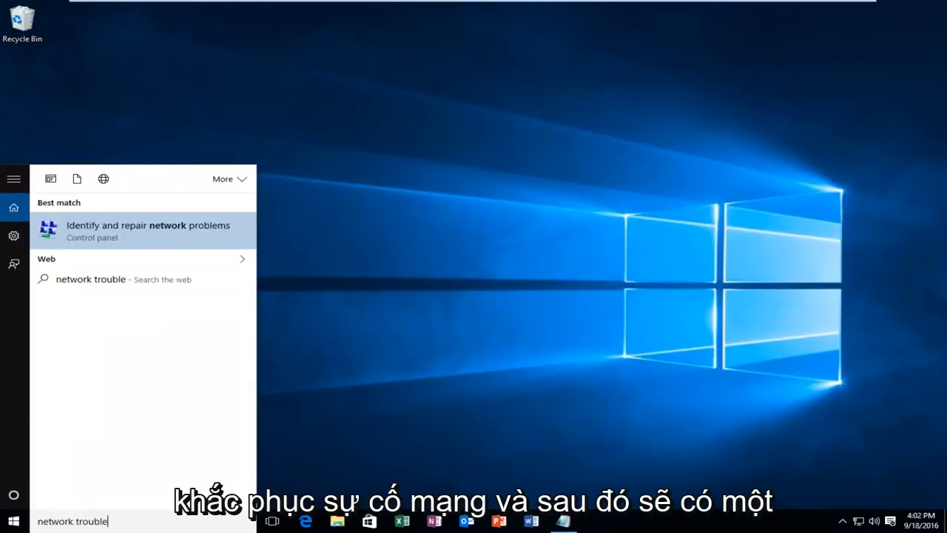
pyautogui.write('sh')
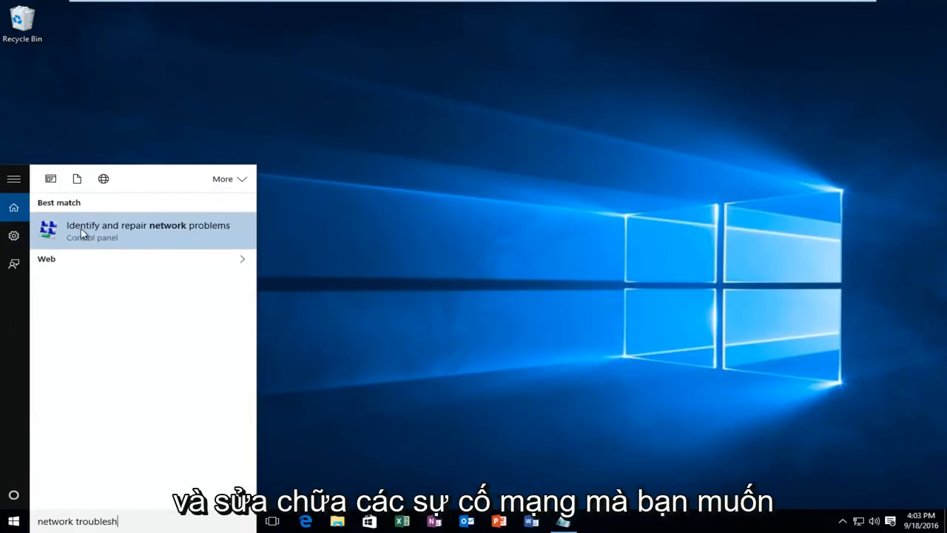
pyautogui.click(148, 231)
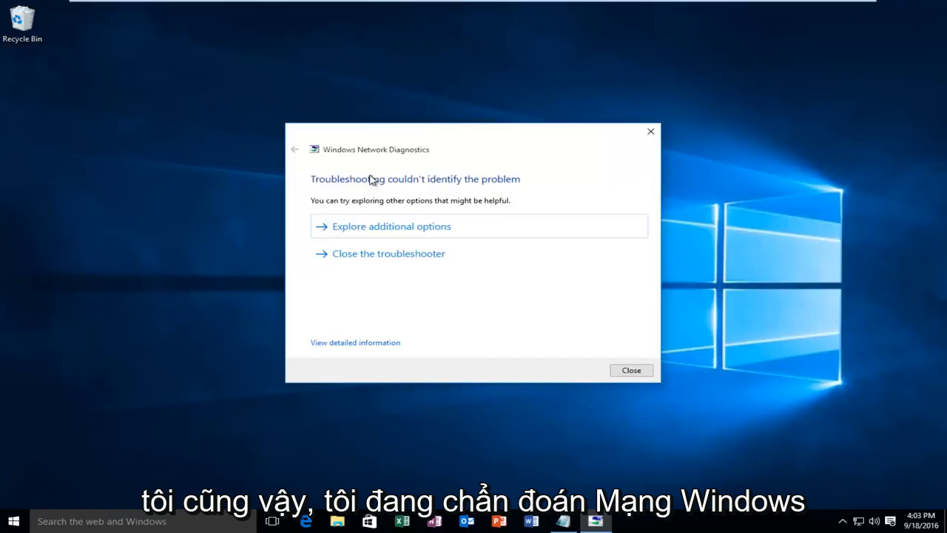
pyautogui.moveTo(382, 294)
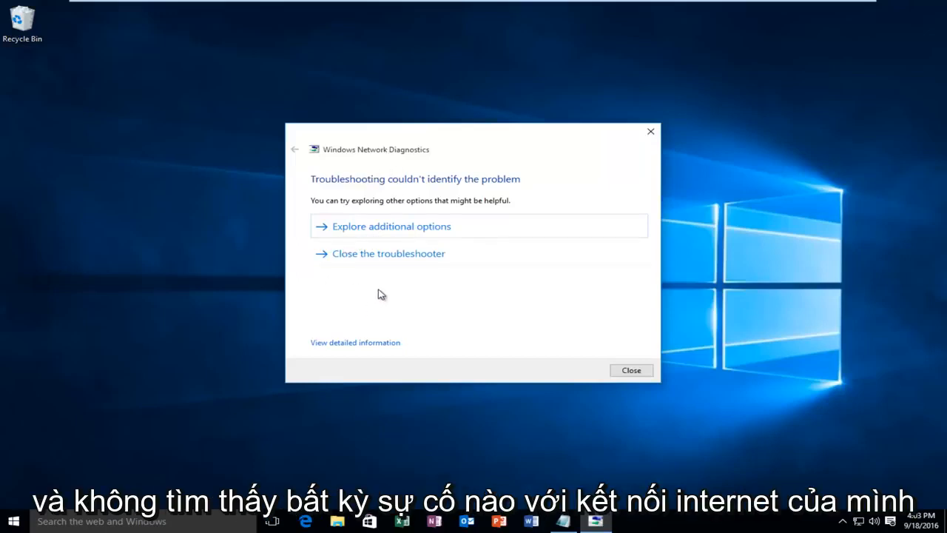
pyautogui.moveTo(376, 293)
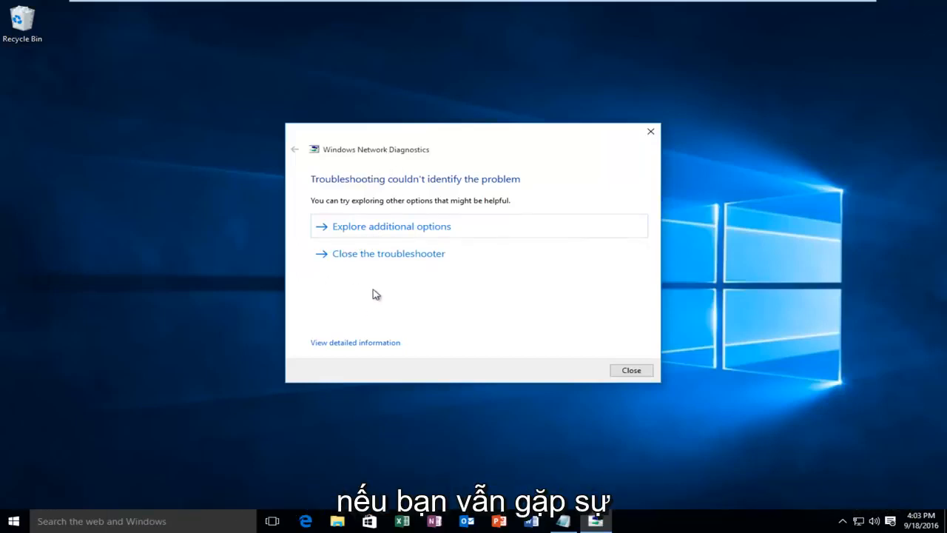
pyautogui.moveTo(568, 414)
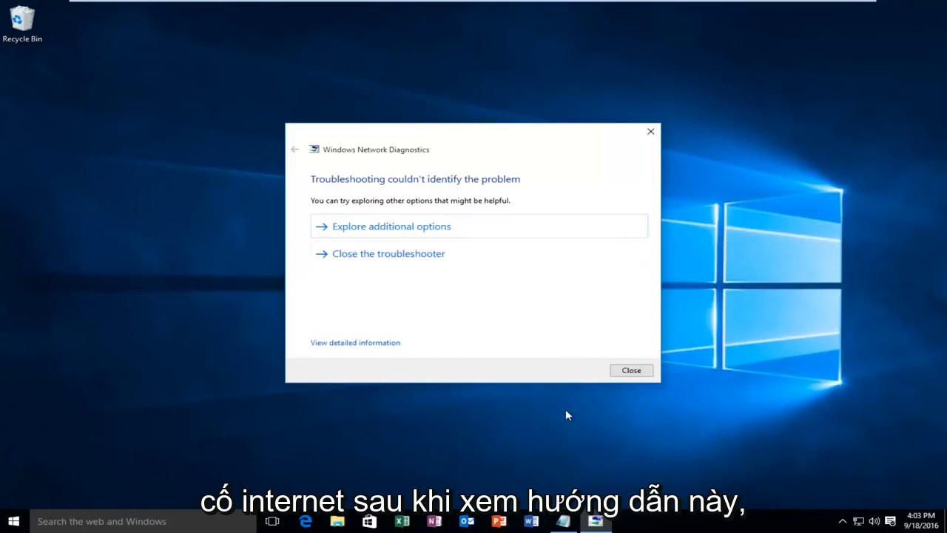
pyautogui.moveTo(417, 333)
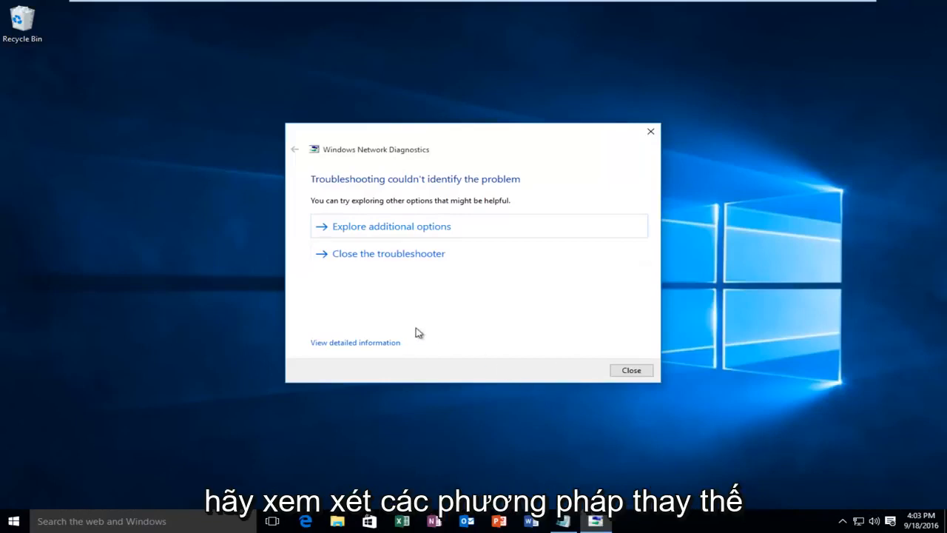
pyautogui.moveTo(432, 339)
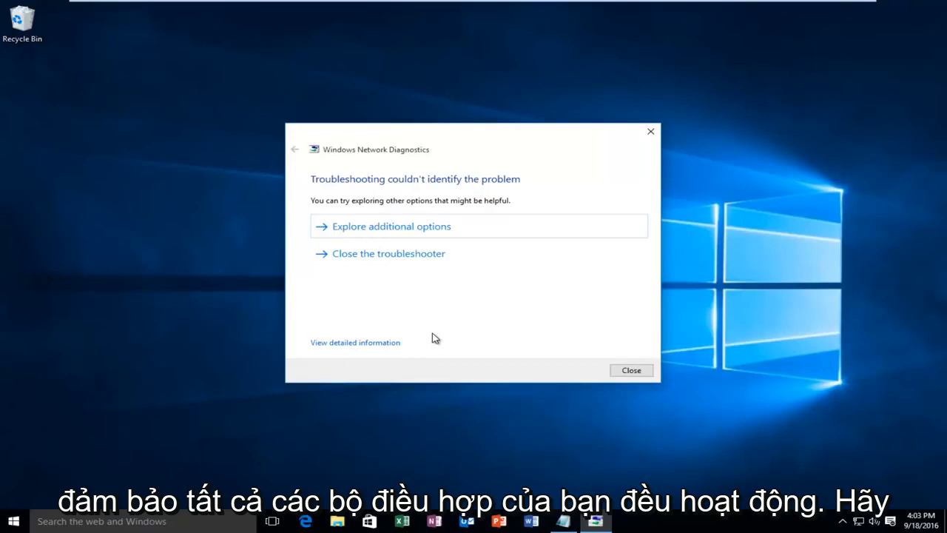
pyautogui.moveTo(252, 267)
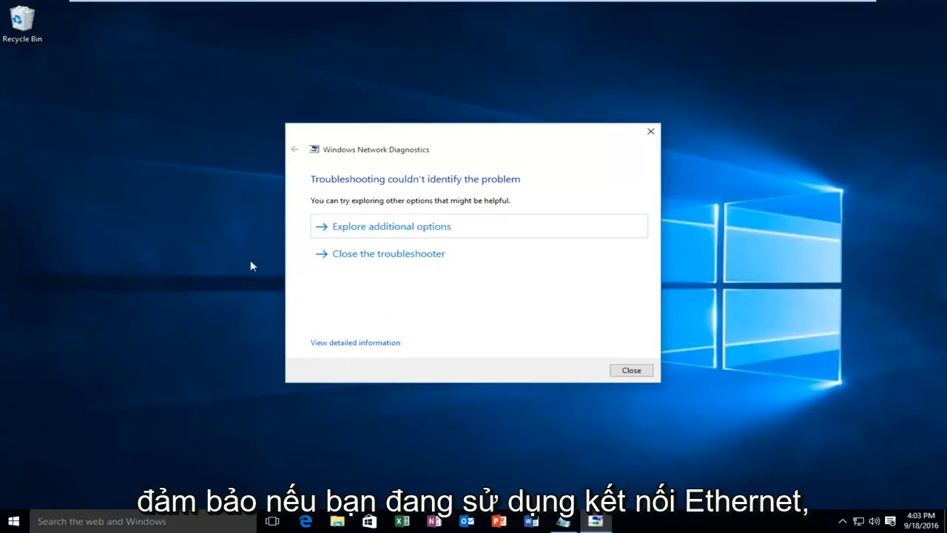
pyautogui.moveTo(367, 263)
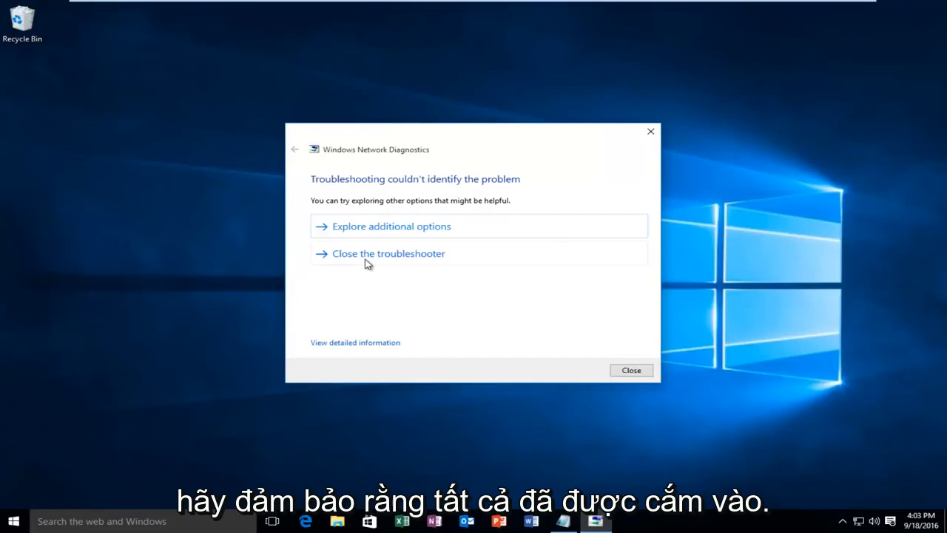